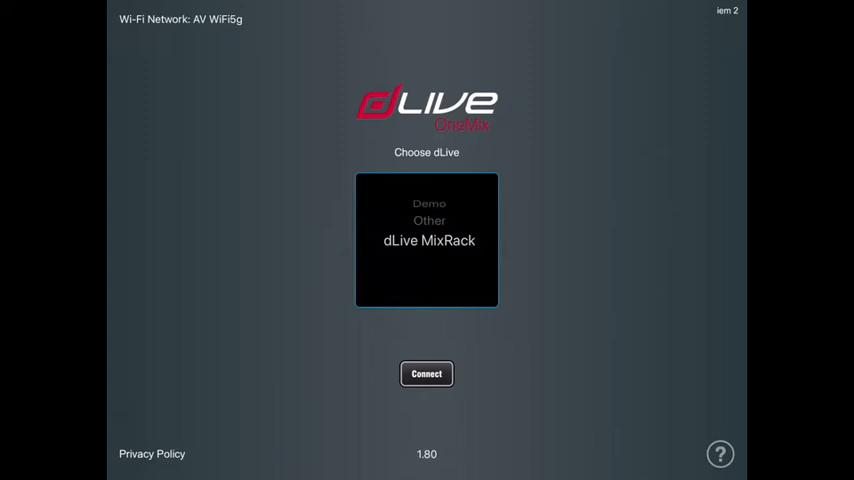
Connect to the dLive MixRack to reach the Admin user login list.
{"action": "left_click", "coordinate": [424, 372]}
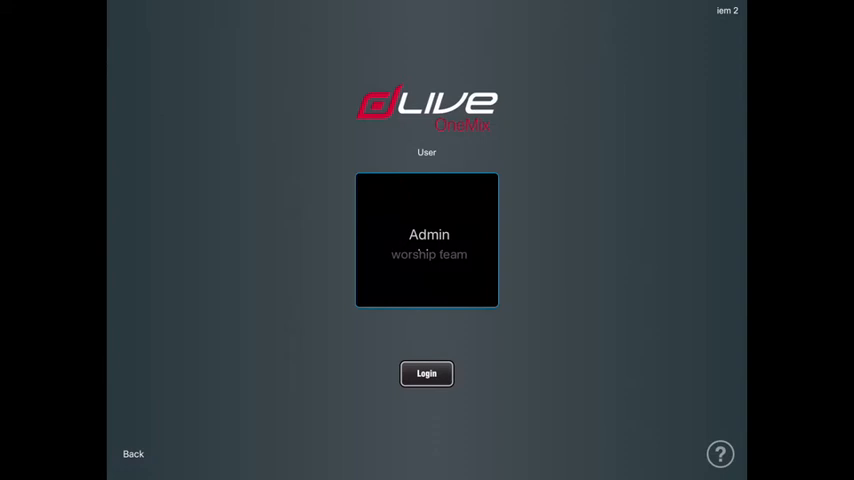
Log in as Admin to reach the mixing screen with the My Mix view.
{"action": "left_click", "coordinate": [426, 372]}
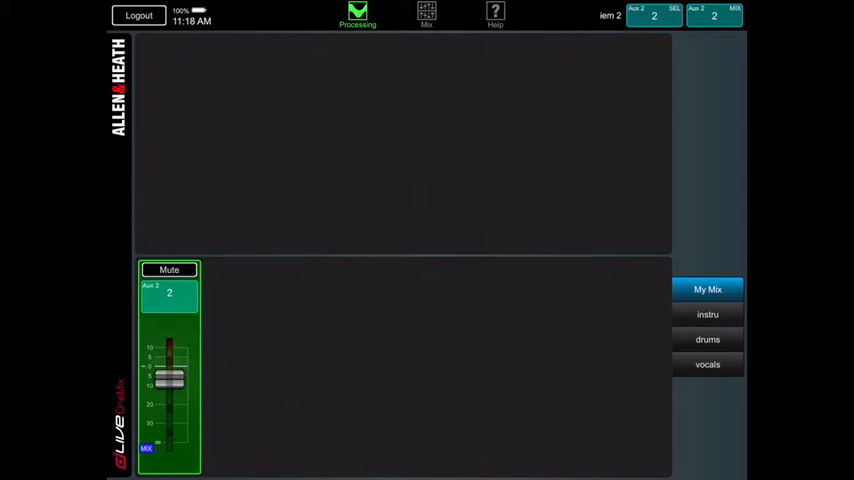
Show the Aux 2 personal mix with the vocals group faders in the upper row.
{"action": "left_click", "coordinate": [424, 14]}
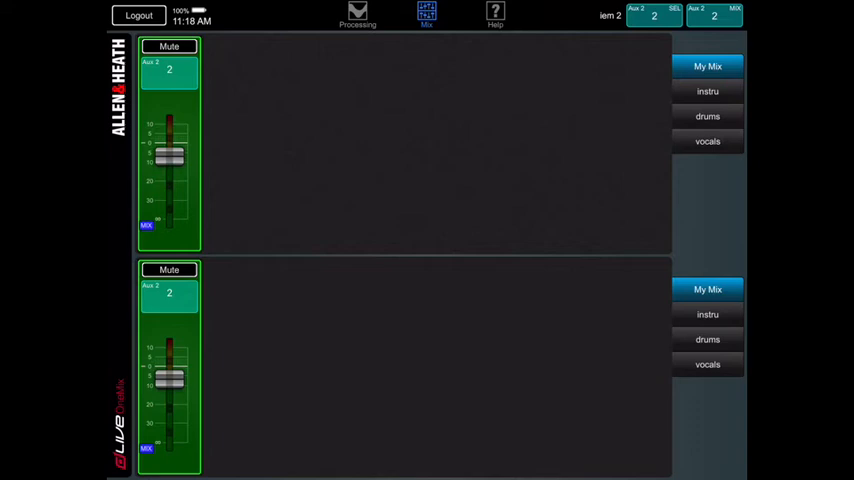
{"action": "left_click", "coordinate": [708, 140]}
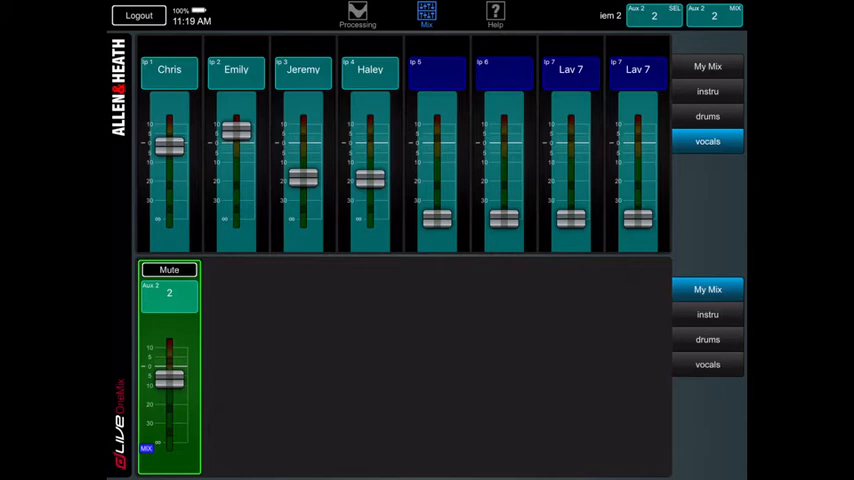
Move the vocal mic faders to the lower row so instruments sit above.
{"action": "left_click", "coordinate": [708, 90]}
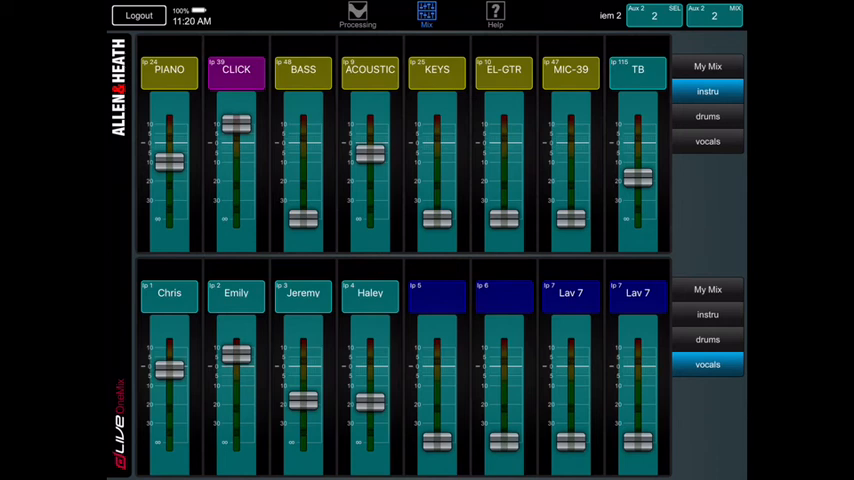
{"action": "left_click", "coordinate": [708, 116]}
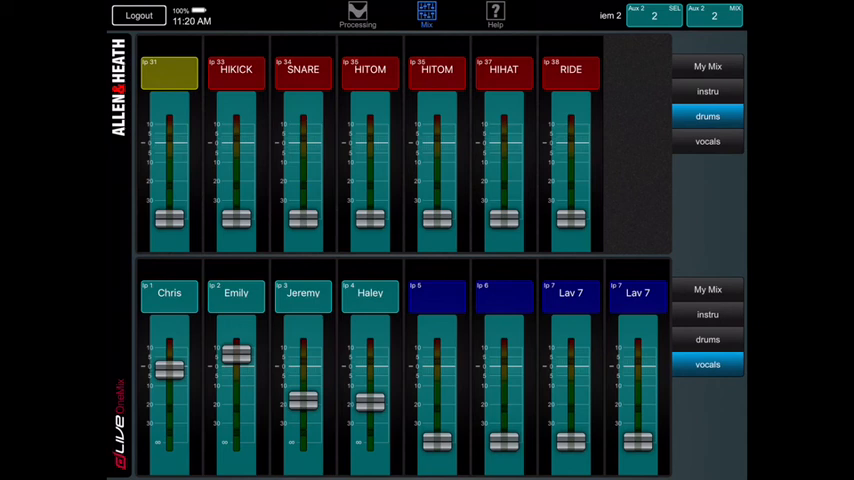
{"action": "left_click", "coordinate": [706, 92]}
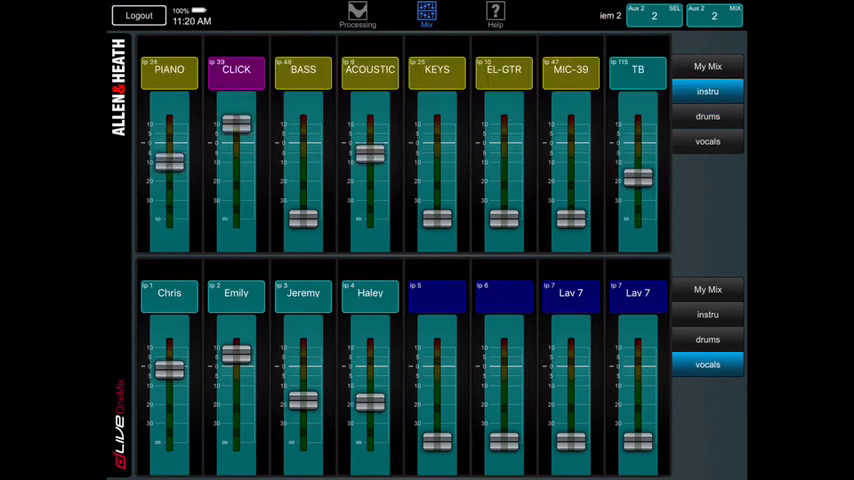